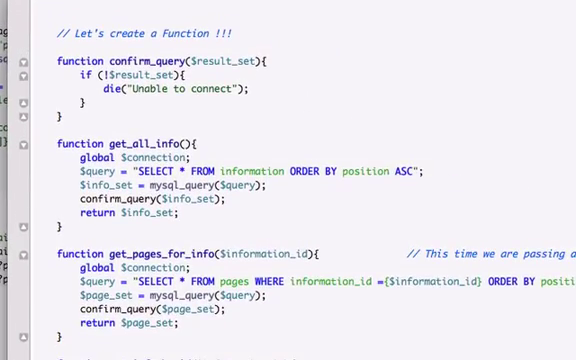
# Finish the $query concatenation with a space before LIMIT 1 and return to that line.
pyautogui.scroll(-3)
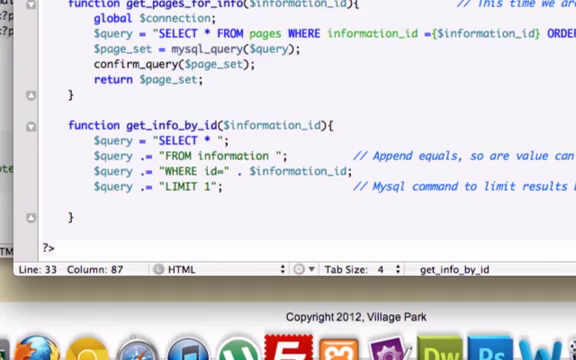
pyautogui.scroll(-3)
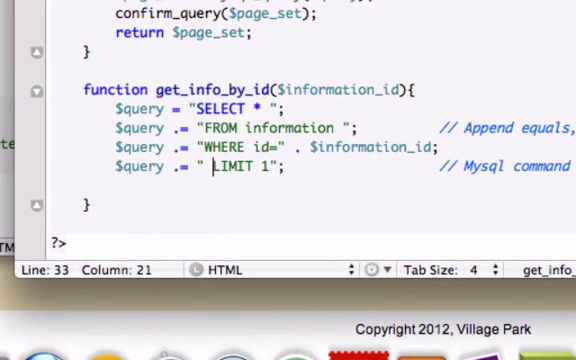
pyautogui.moveTo(382, 148)
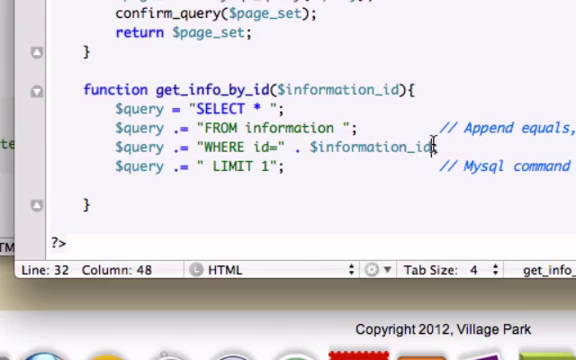
pyautogui.write('. "')
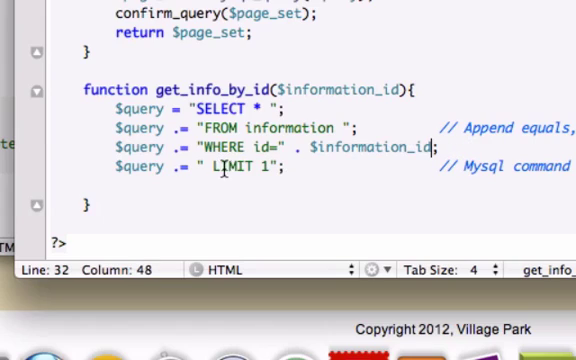
pyautogui.click(204, 168)
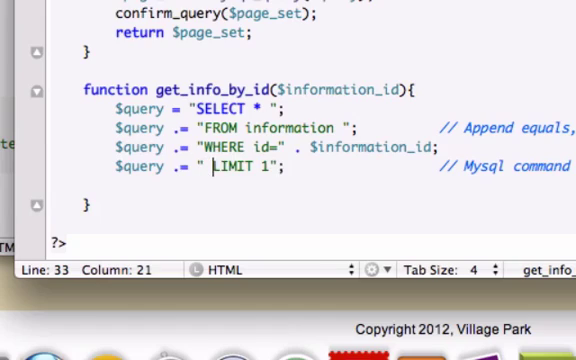
pyautogui.moveTo(336, 168)
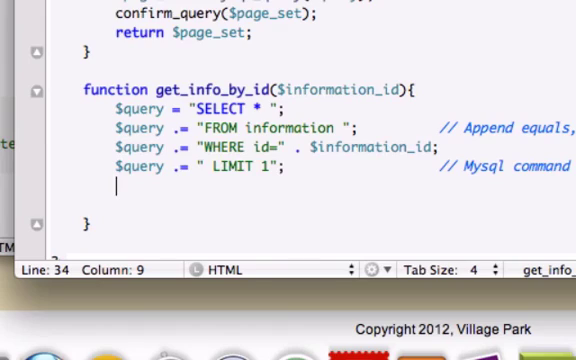
# Write $result_set = mysql_query($query, $connection); on the new line.
pyautogui.write('$resul')
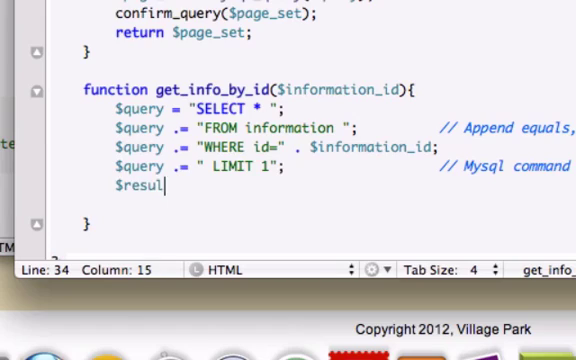
pyautogui.write('t_set')
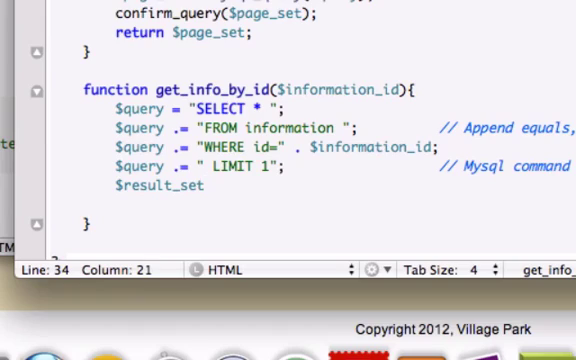
pyautogui.write('= mysql')
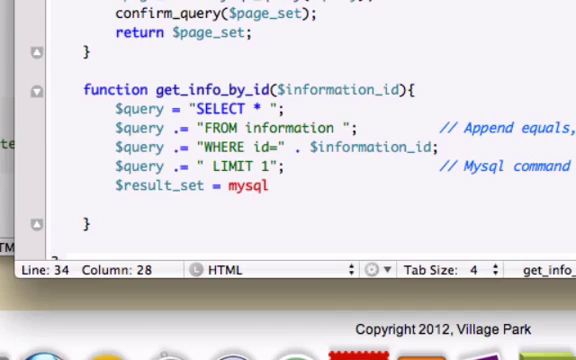
pyautogui.write('_query')
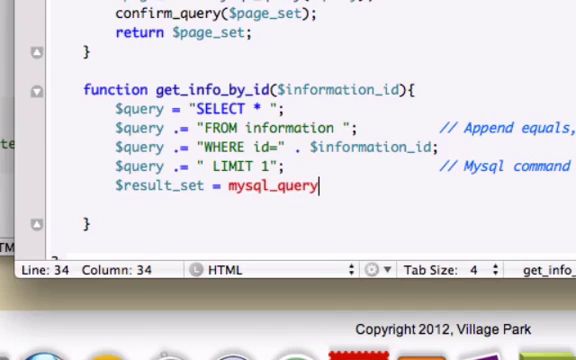
pyautogui.write('()')
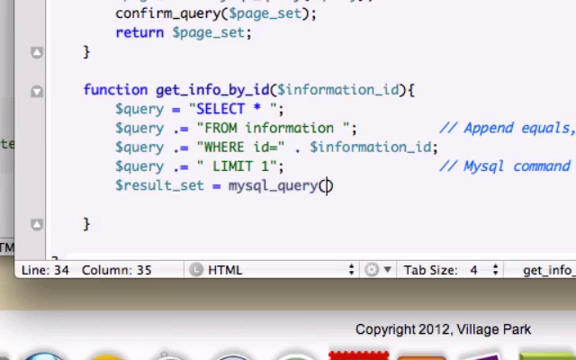
pyautogui.write('$query,')
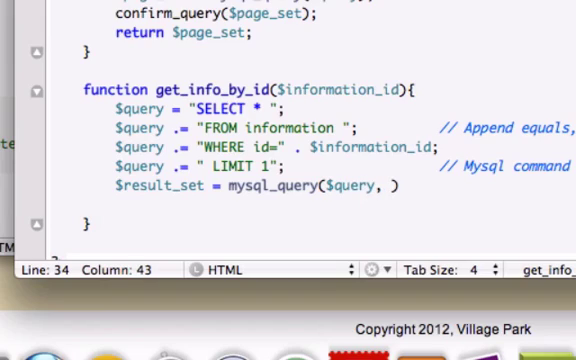
pyautogui.write('$con')
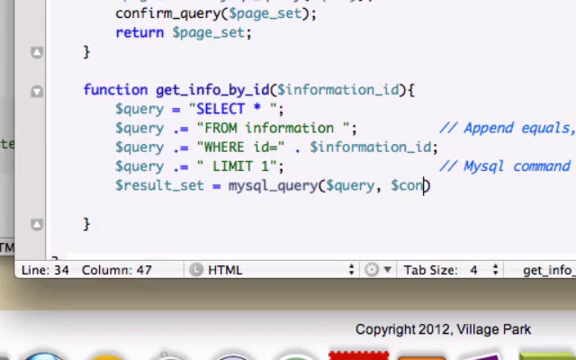
pyautogui.write('nection)')
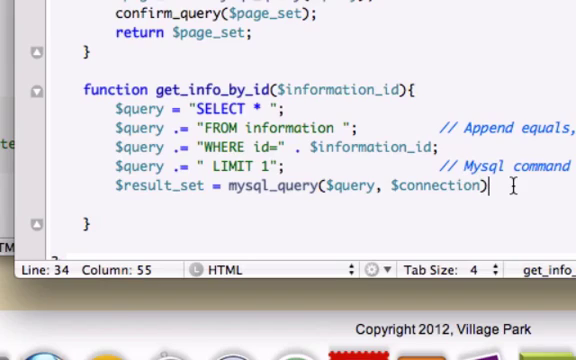
pyautogui.write(';')
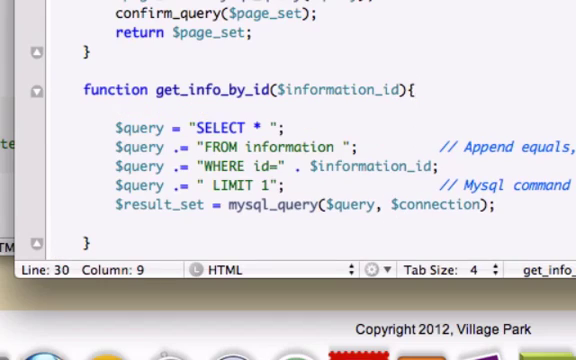
# Write global $connection; as the first line of get_info_by_id.
pyautogui.write('global')
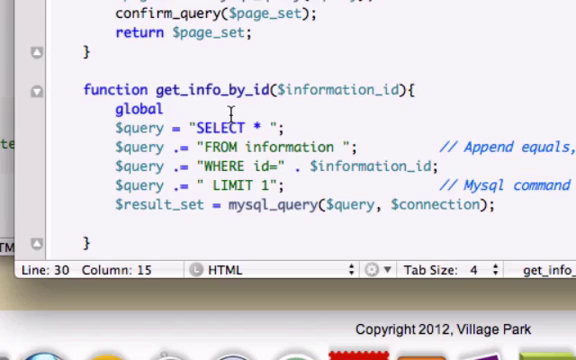
pyautogui.write('$c')
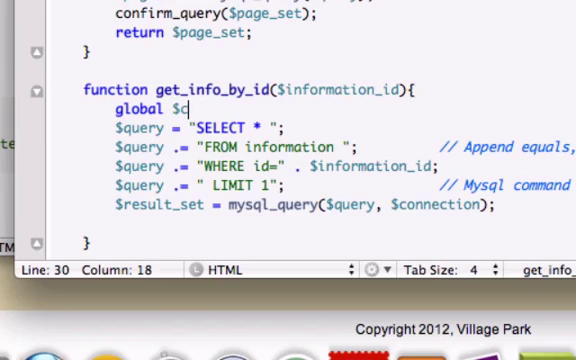
pyautogui.write('onnection;')
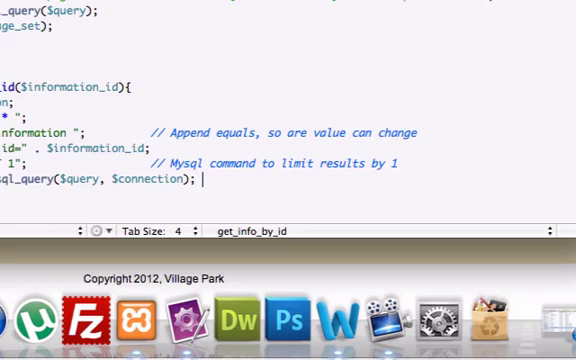
# Add a trailing // comment: create global var cuz $connection has not been passed.
pyautogui.write('//')
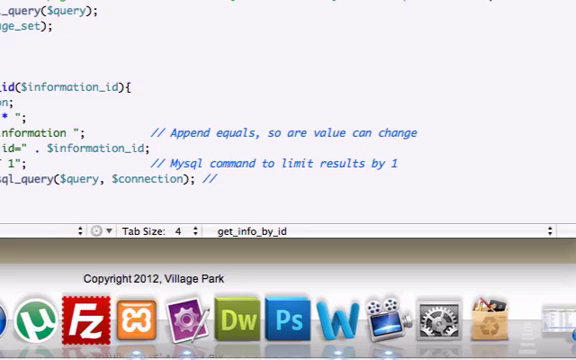
pyautogui.write('cerd')
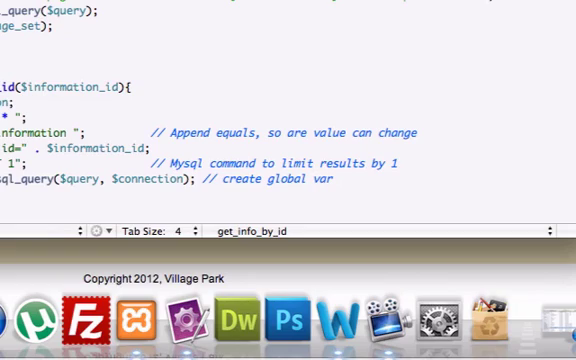
pyautogui.write('b')
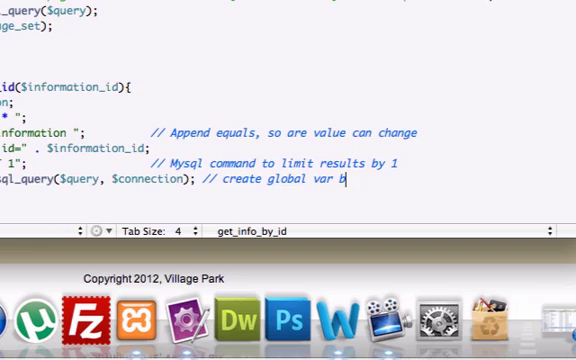
pyautogui.write('czu')
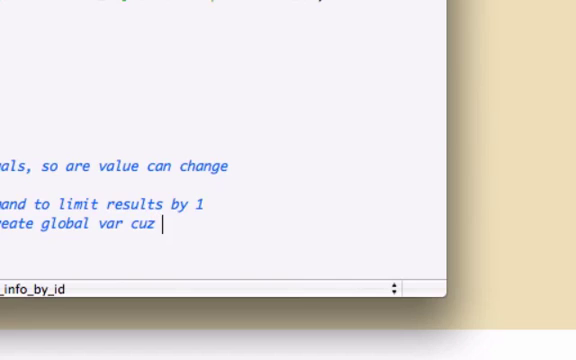
pyautogui.write('$connection')
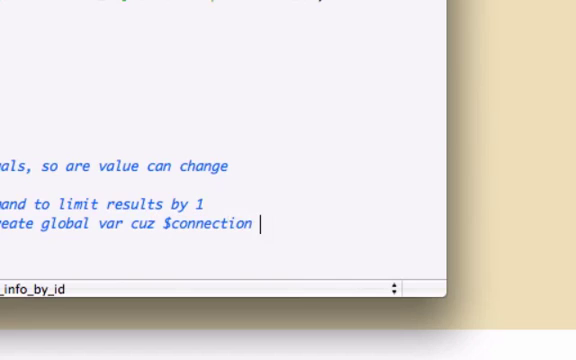
pyautogui.write('has not been')
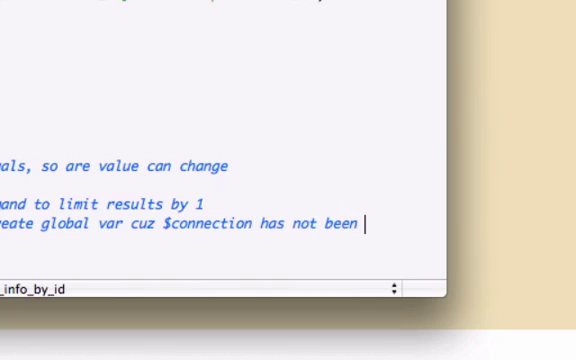
pyautogui.write('passed')
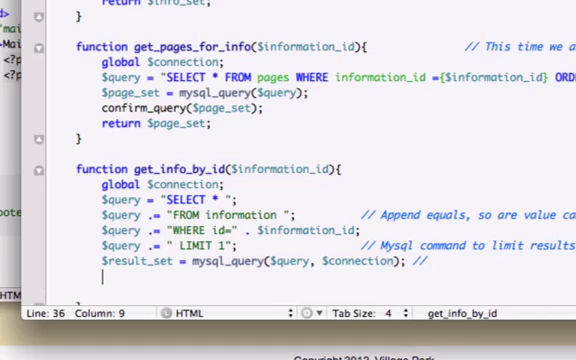
# Write confirm_query($result_set); after the mysql_query line and start a new line.
pyautogui.write('confirm')
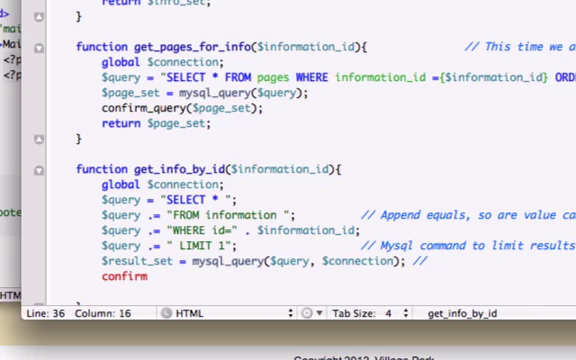
pyautogui.scroll(-3)
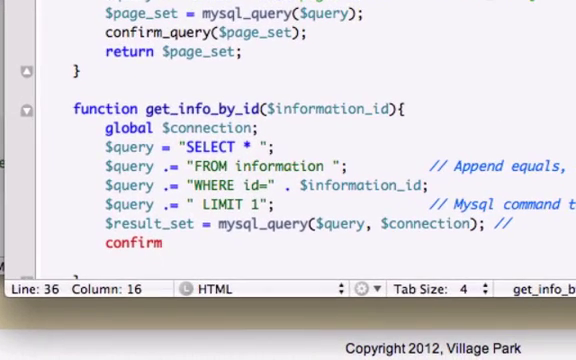
pyautogui.write('_que')
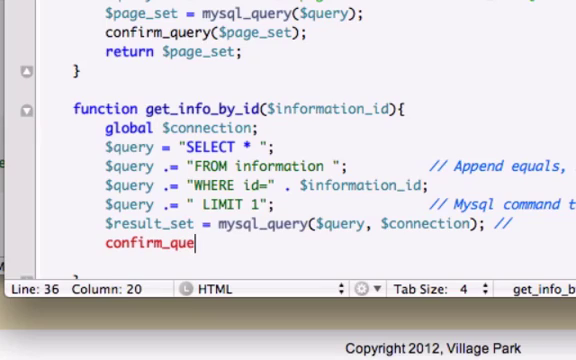
pyautogui.write('ry')
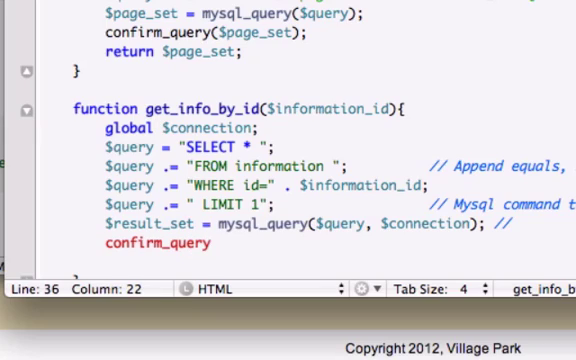
pyautogui.write('(')
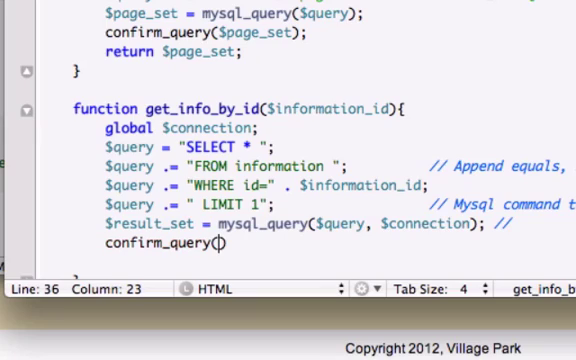
pyautogui.write('$result_')
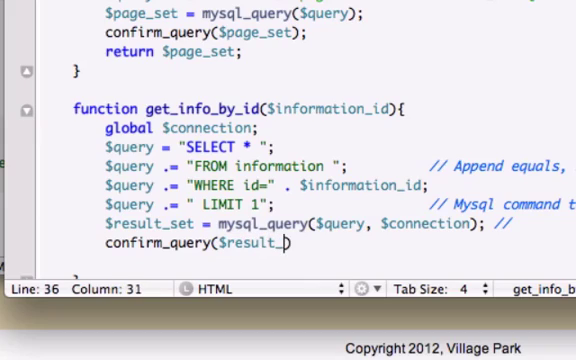
pyautogui.write('set)')
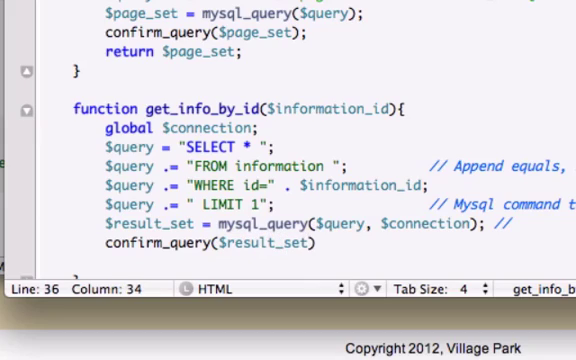
pyautogui.write(';')
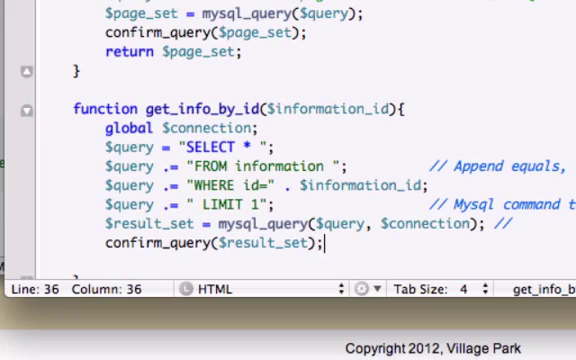
pyautogui.press('Return')
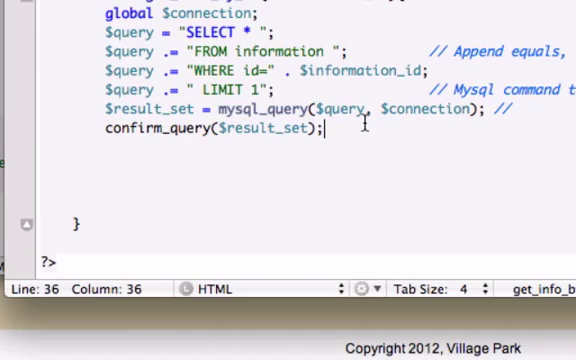
# Write $info = mysql_fetch_array($result_set) on a fresh line.
pyautogui.press('enter')
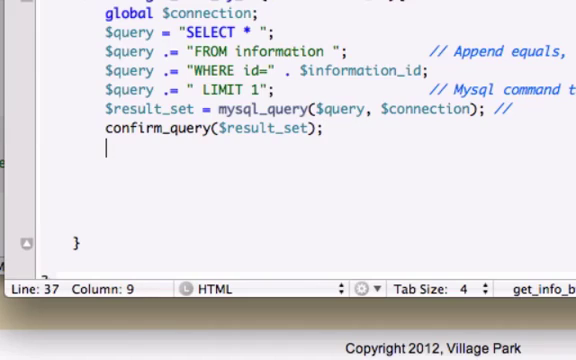
pyautogui.write('$info')
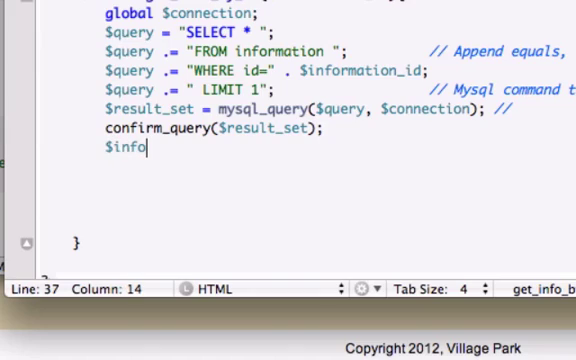
pyautogui.write('=')
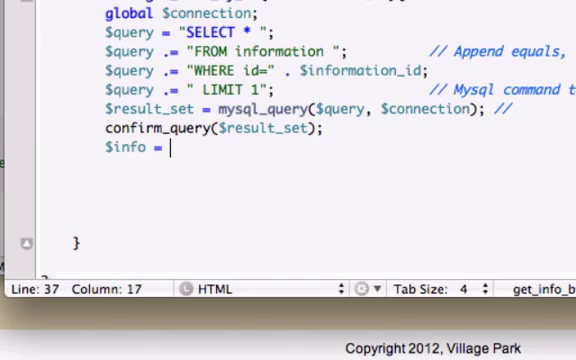
pyautogui.write('mys')
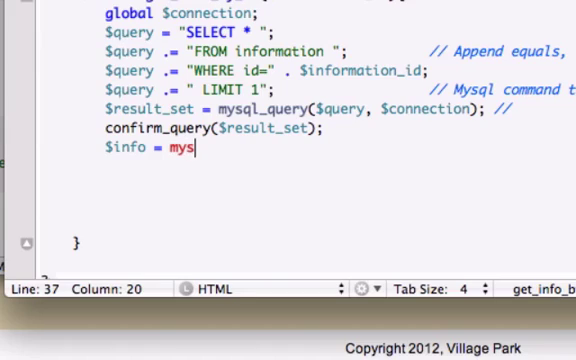
pyautogui.write('ql_')
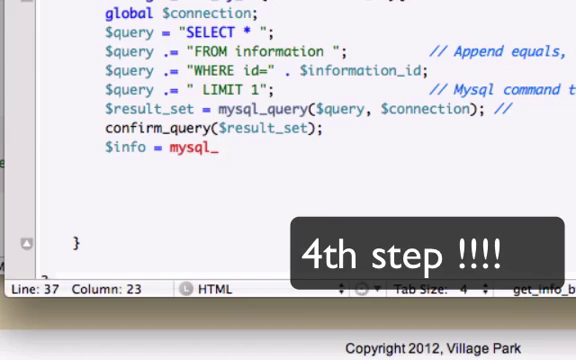
pyautogui.write('fetch')
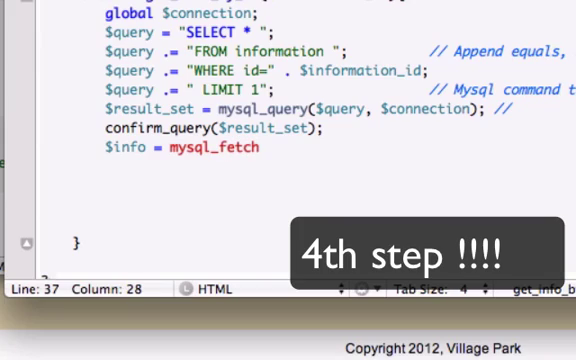
pyautogui.write('_arr')
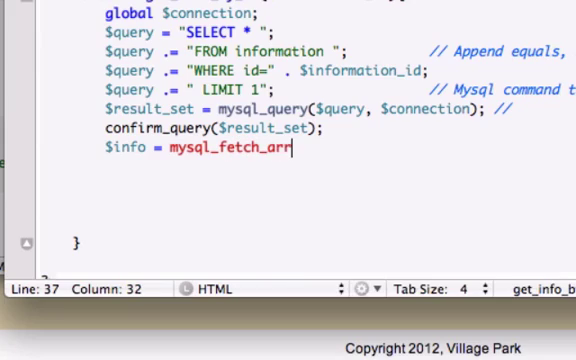
pyautogui.write('ay()')
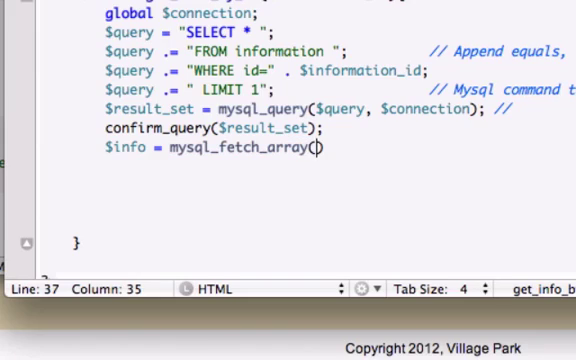
pyautogui.write('$result')
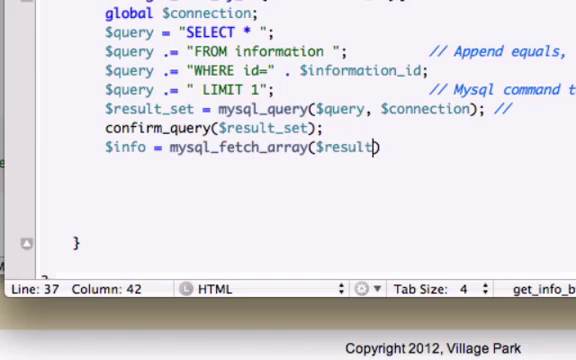
pyautogui.write('_set')
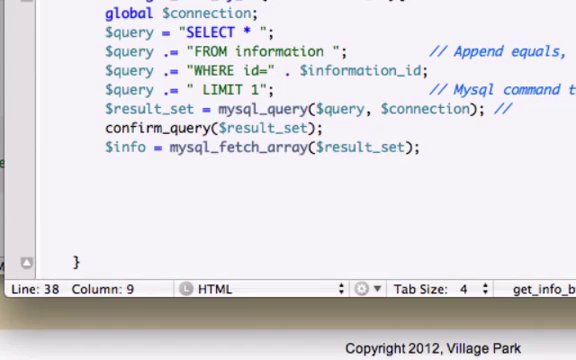
# End the function with return $info; and review the completed code.
pyautogui.write('return')
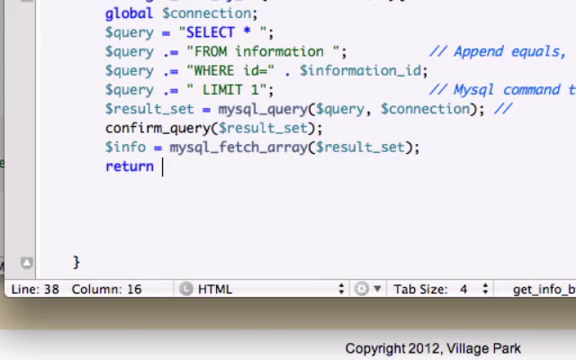
pyautogui.write('$info')
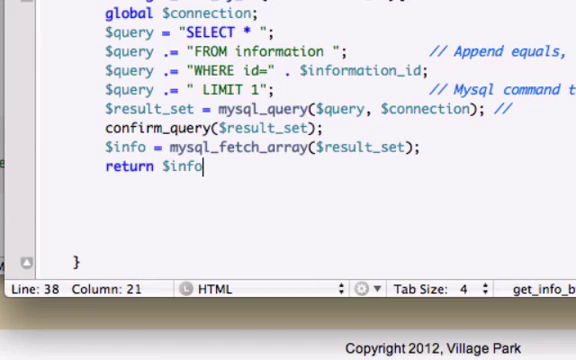
pyautogui.write(';')
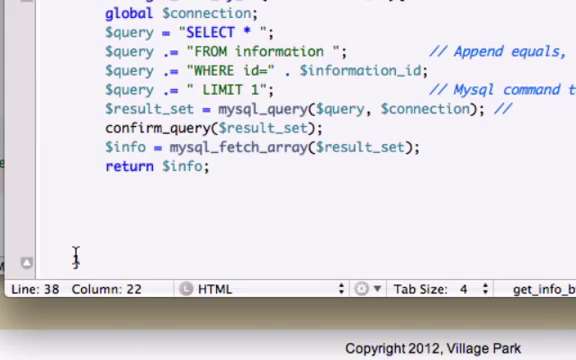
pyautogui.click(78, 256)
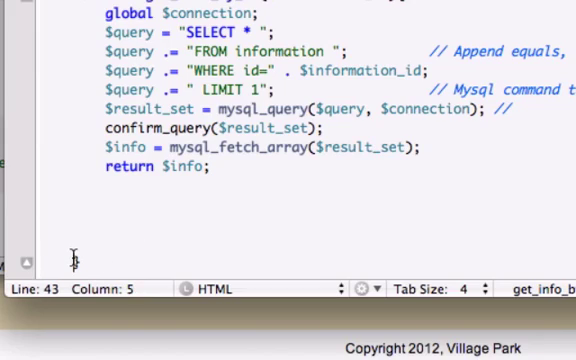
pyautogui.scroll(-3)
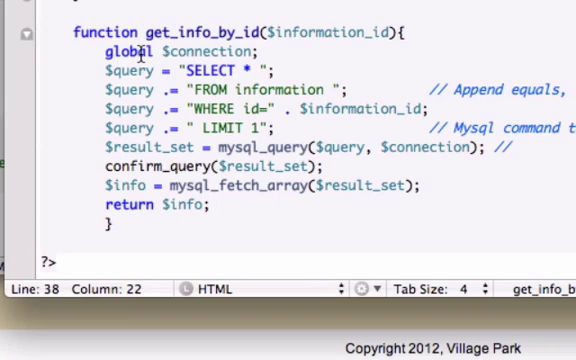
pyautogui.moveTo(328, 50)
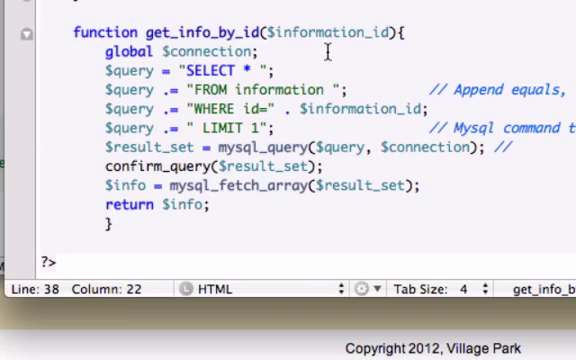